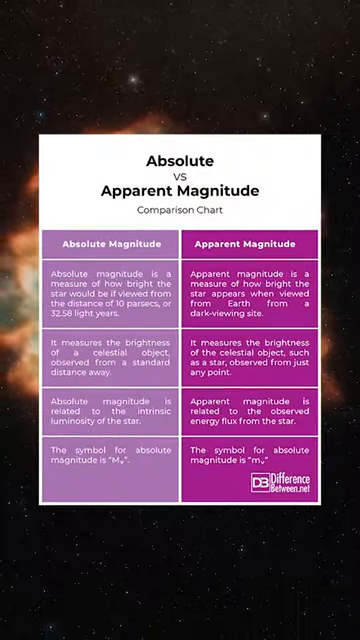
{"action": "scroll", "scroll_direction": "down", "scroll_amount": 3}
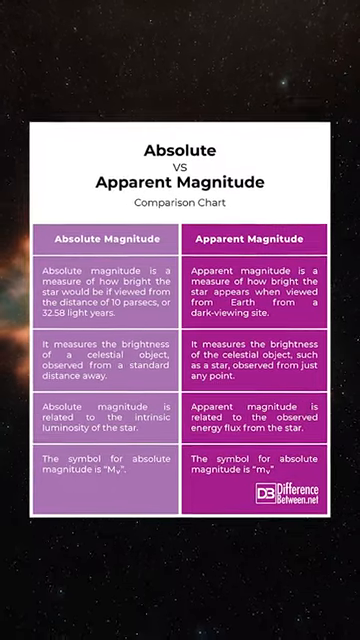